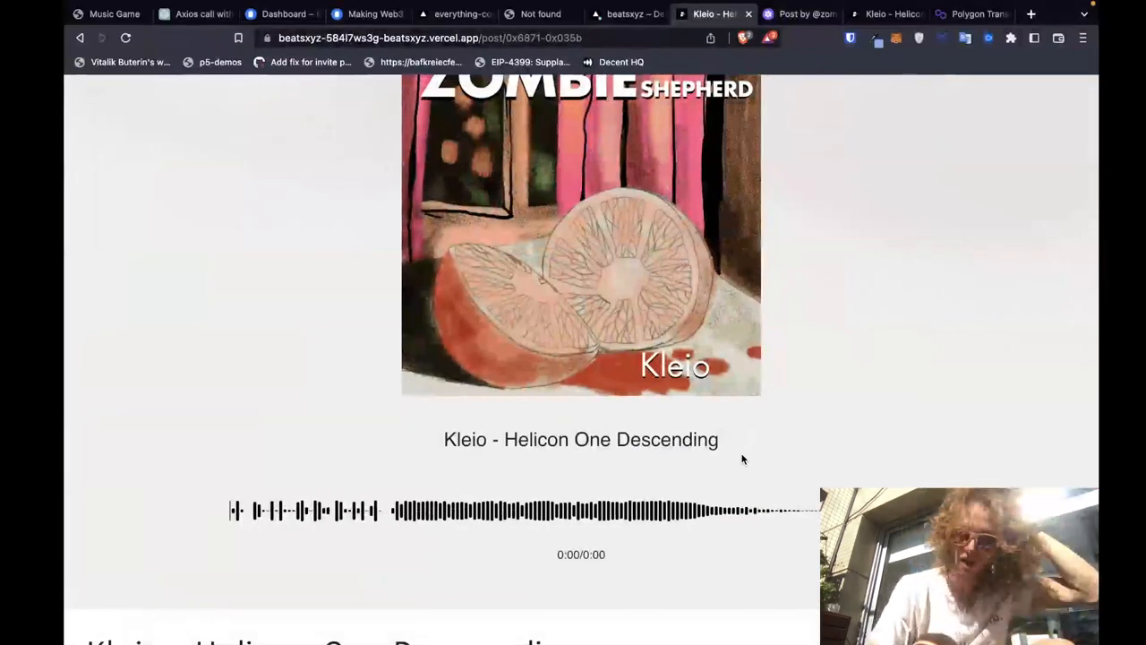
Review the Kleio - Helicon One Descending song page and close the earlier Polygonscan transaction page.
scroll(down, 3)
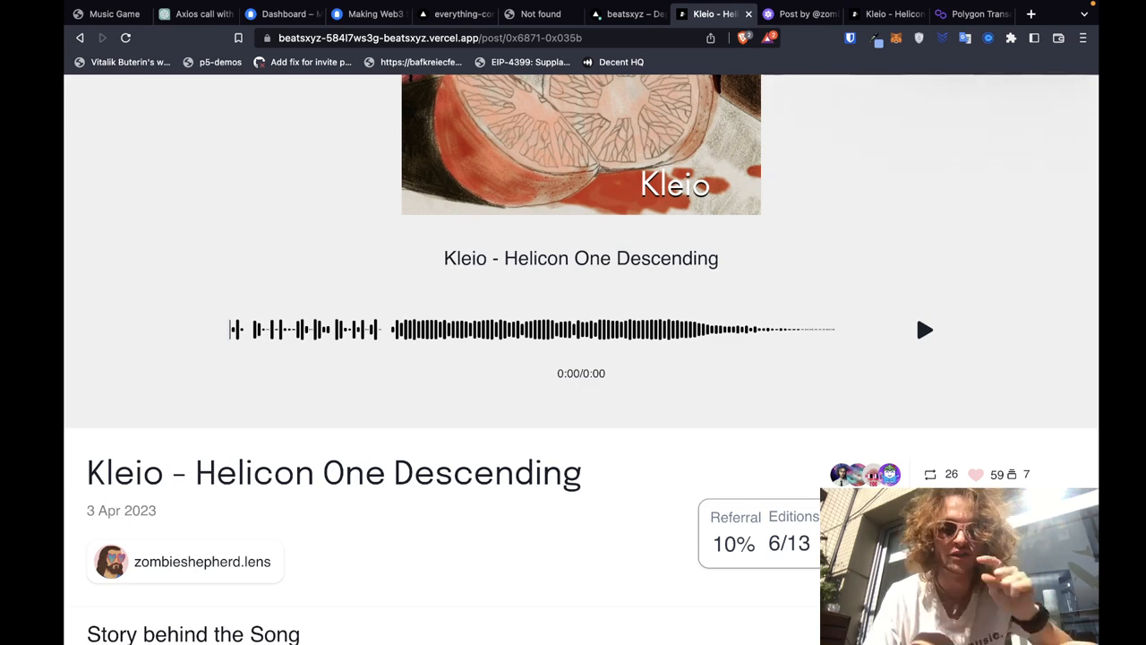
scroll(up, 3)
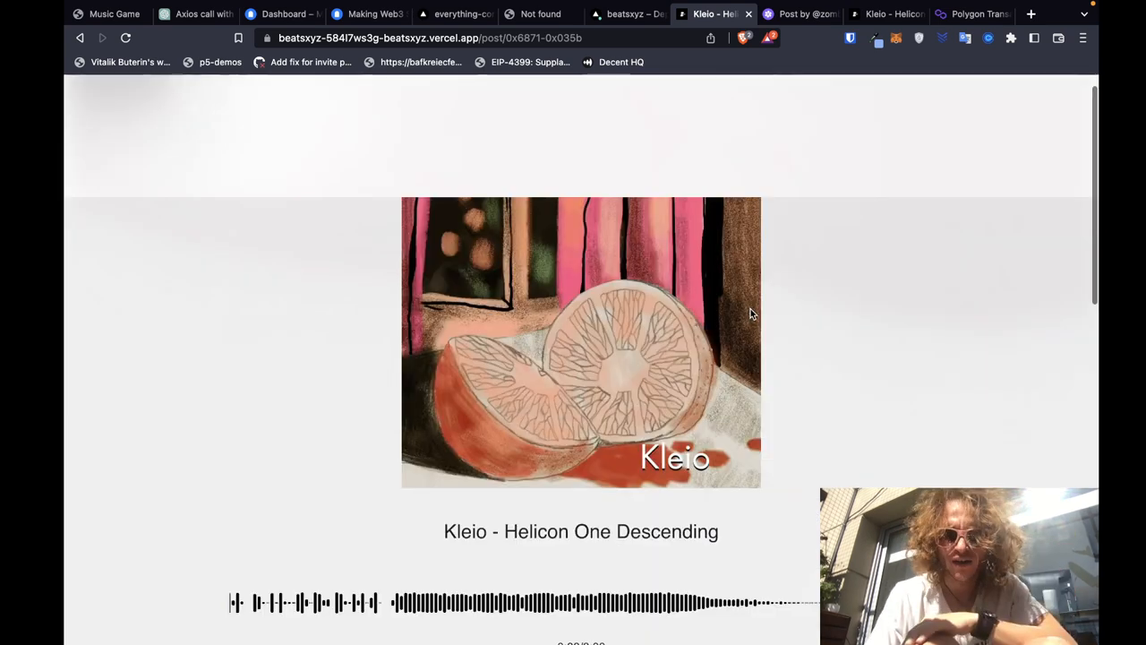
scroll(down, 3)
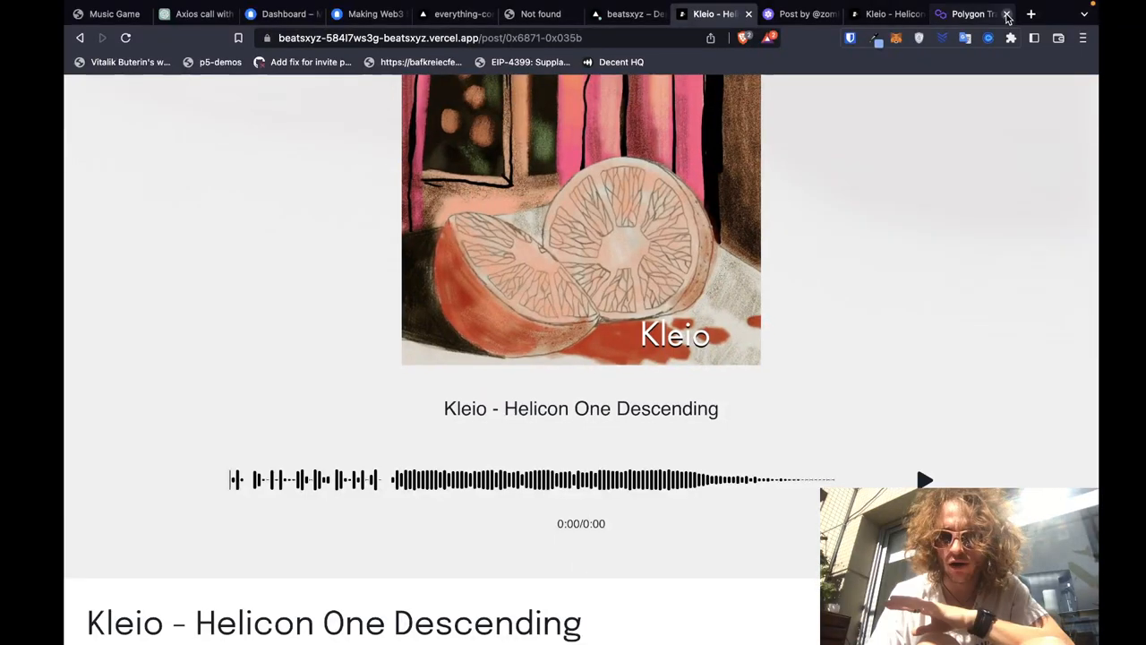
click(1007, 14)
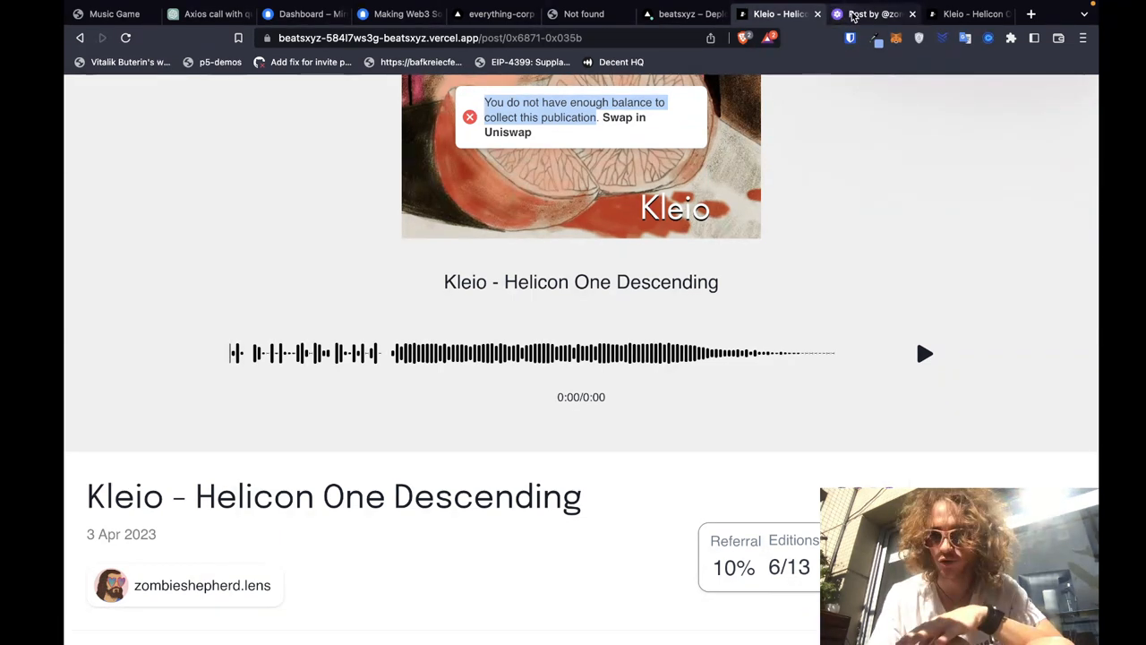
View the Kleio post's rare paid collect on Lenster: 7 WMATIC price with not-enough-WMATIC notice.
click(874, 15)
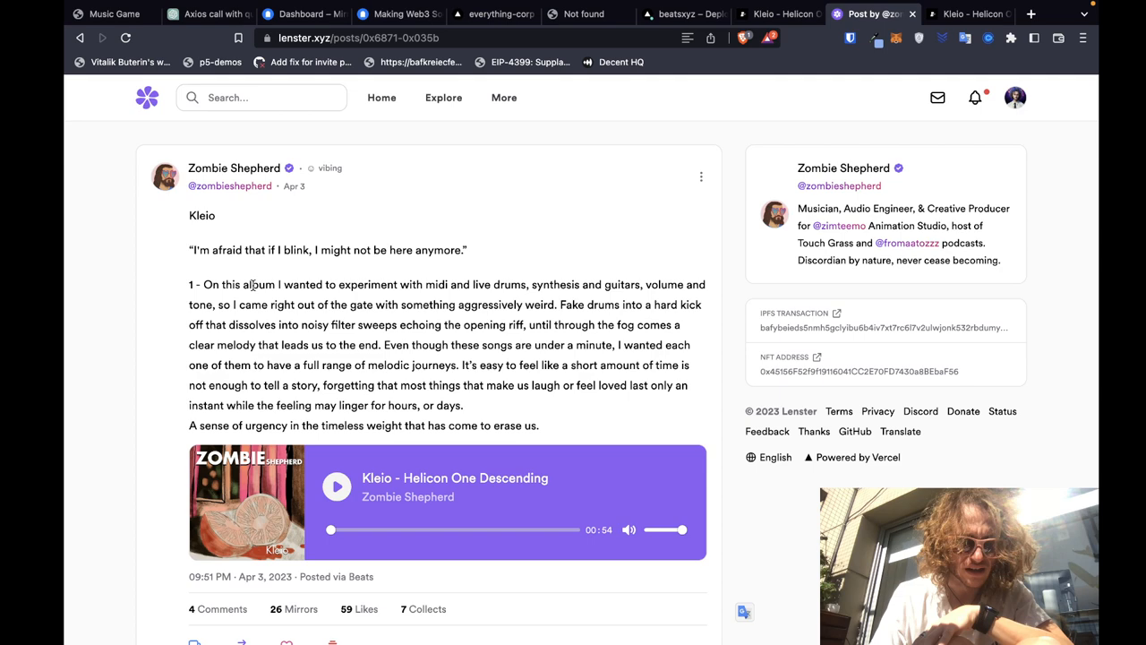
click(427, 609)
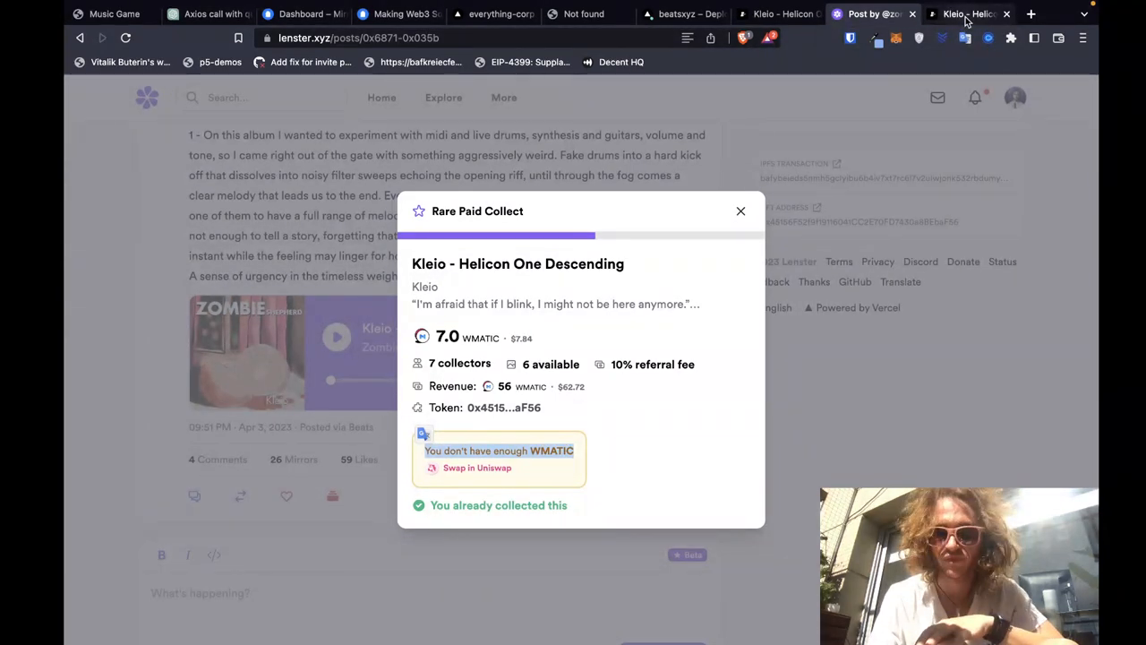
Return to the Beats song page and sign the beatsxyz.app signature request on Polygon Mainnet.
click(967, 14)
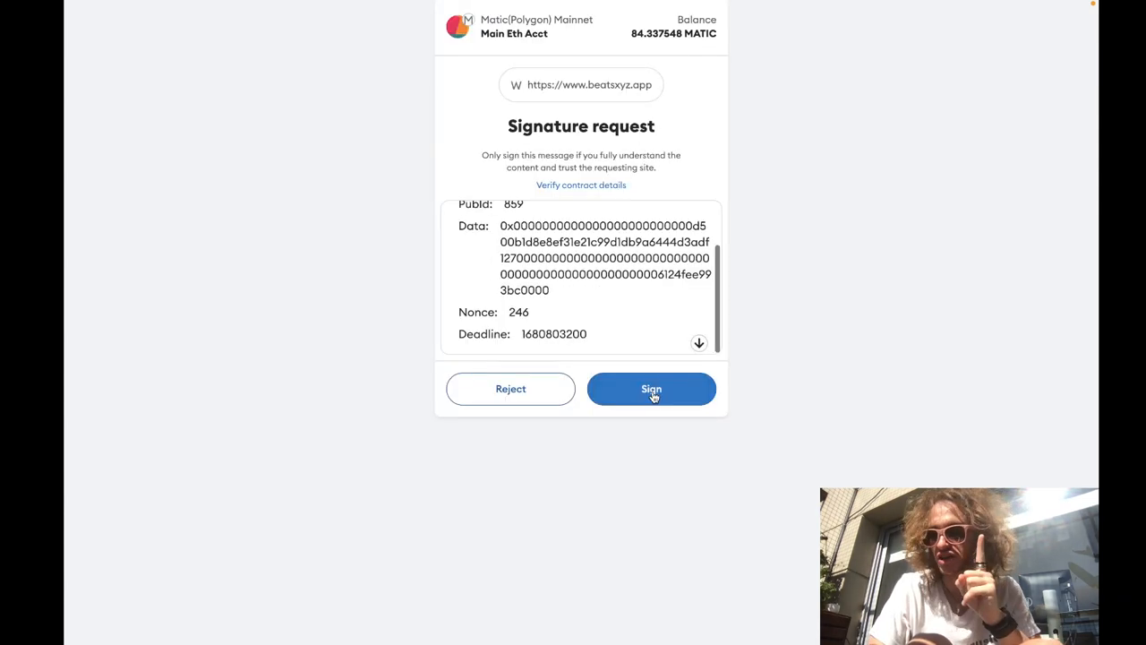
click(652, 388)
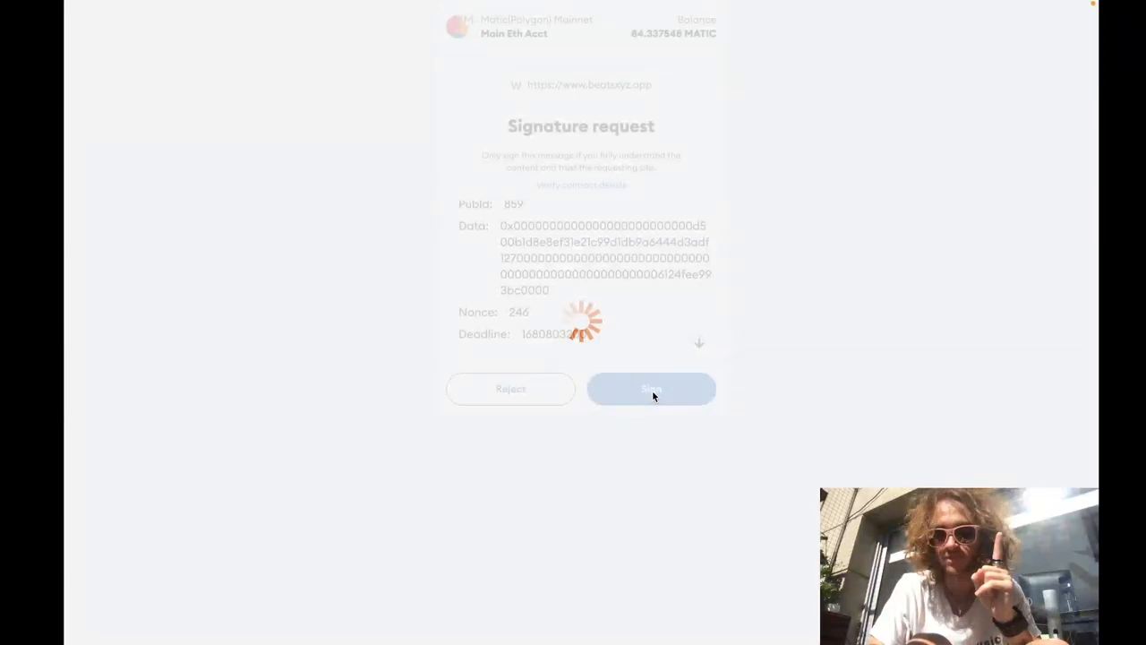
Confirm the 7 MATIC Collect With Sig transaction so Beats shows the track collected.
click(652, 389)
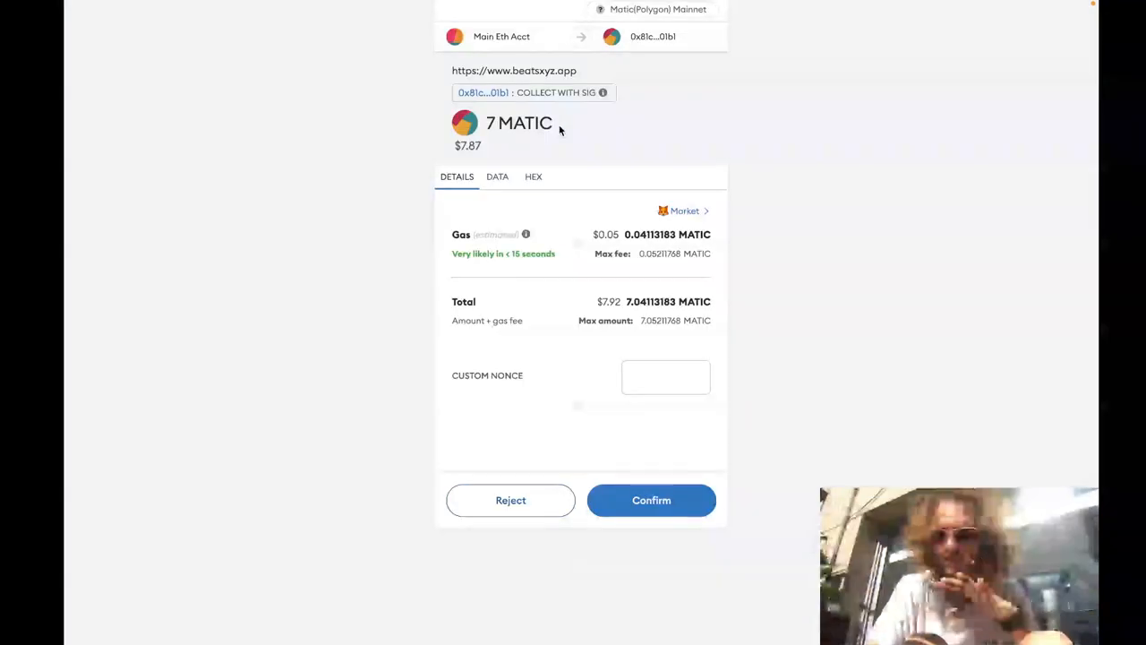
mouse_move(655, 265)
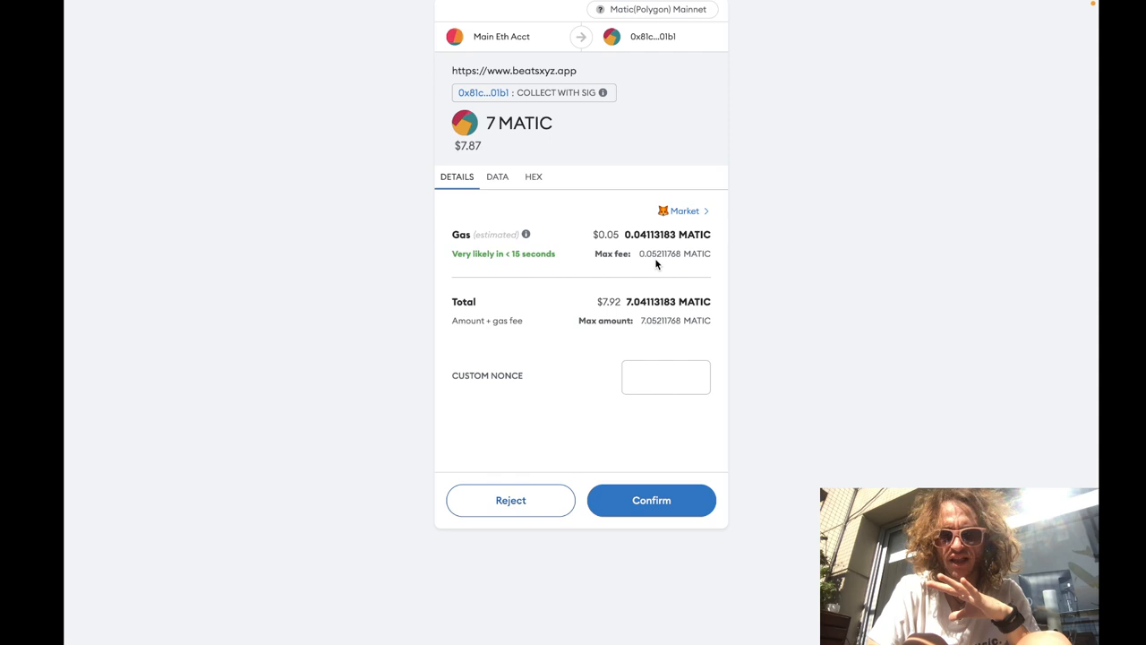
click(652, 499)
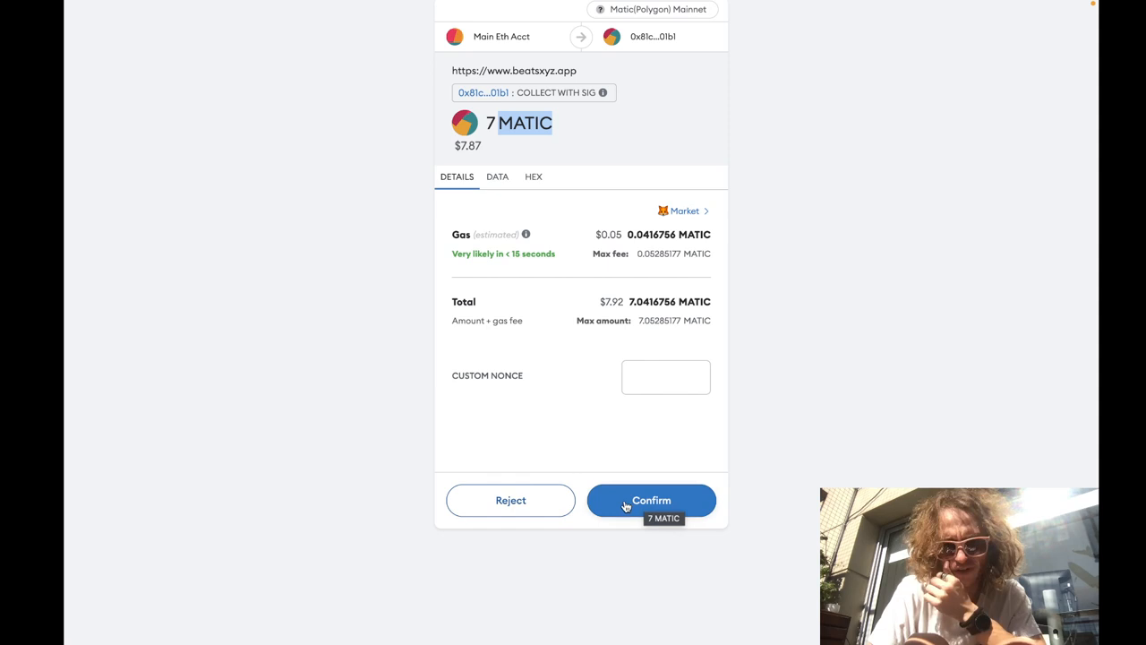
click(651, 499)
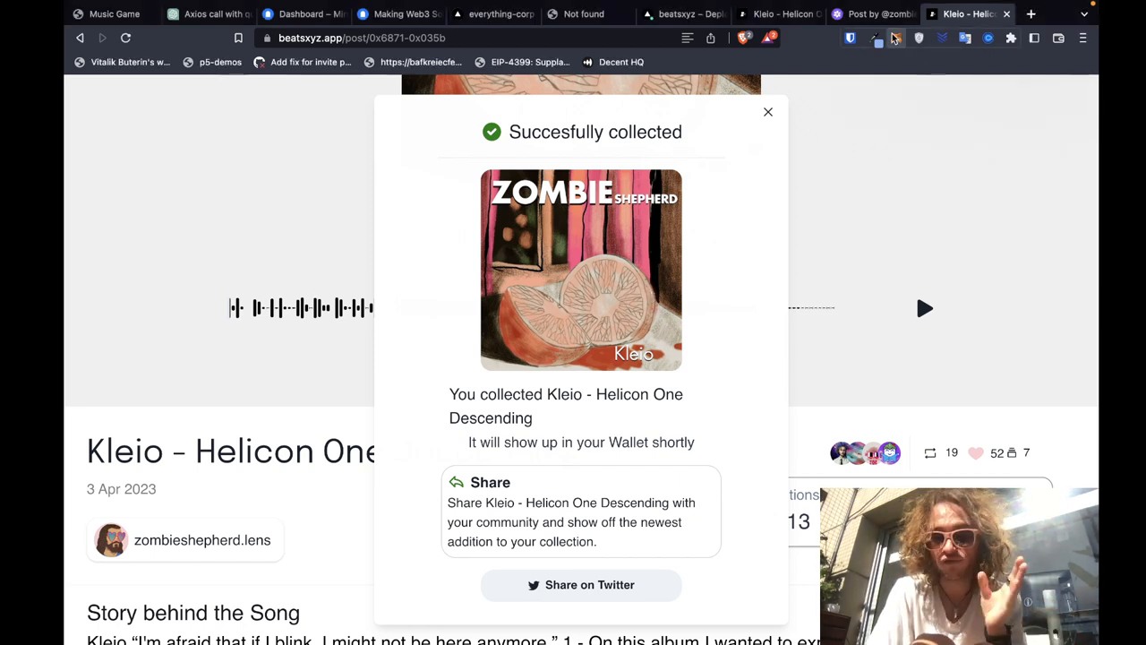
mouse_move(896, 38)
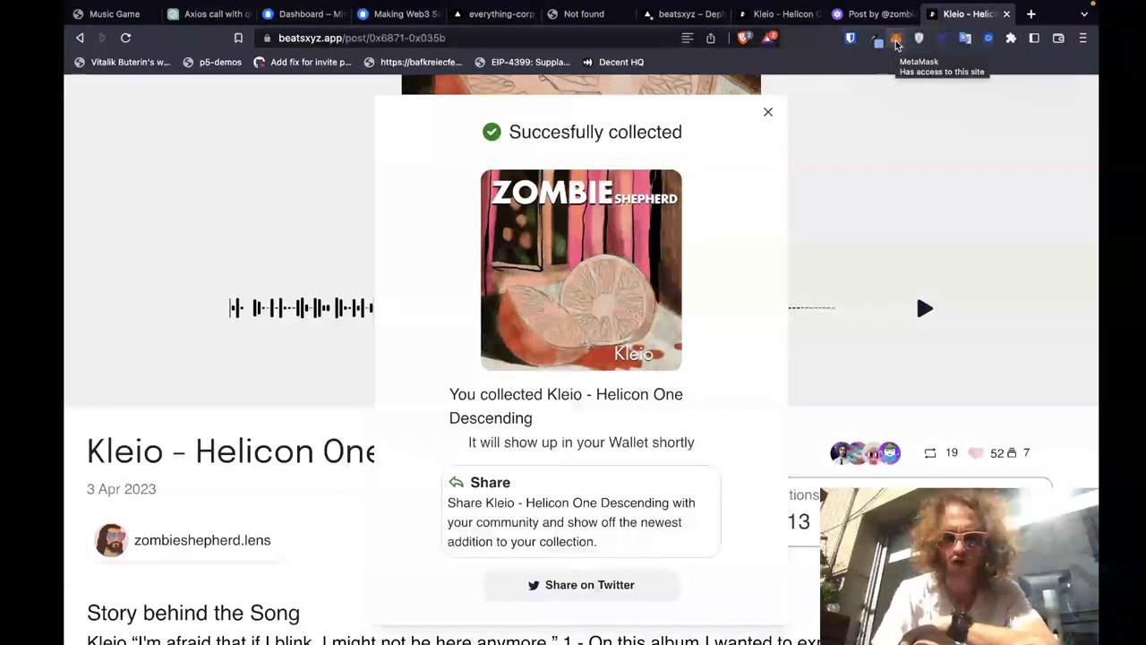
mouse_move(881, 68)
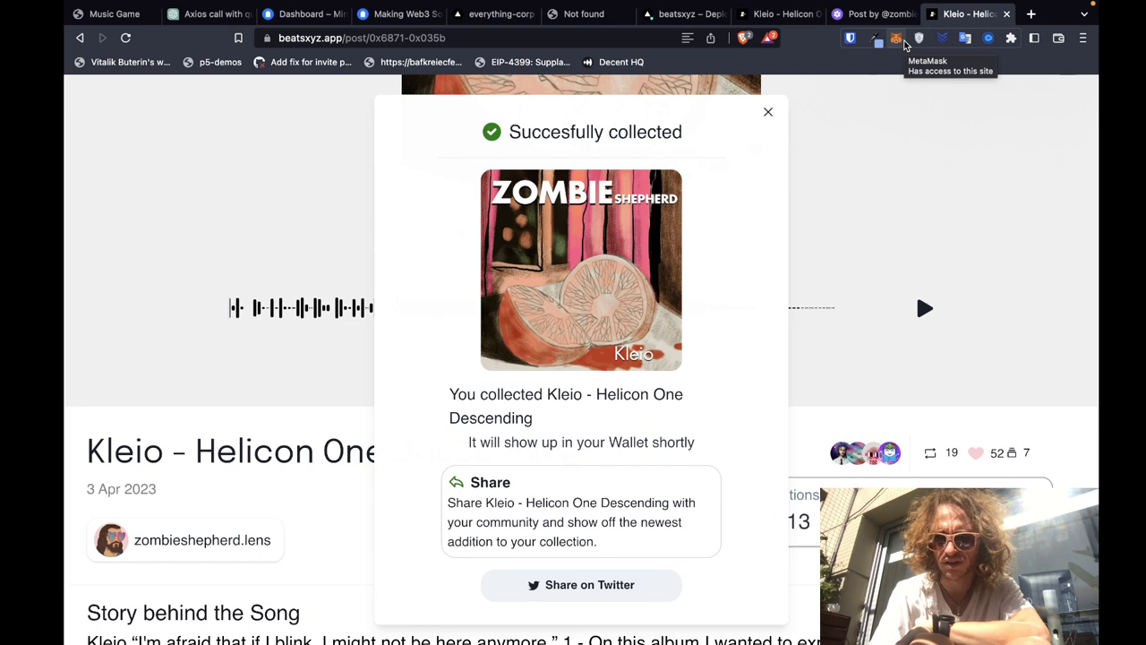
mouse_move(838, 68)
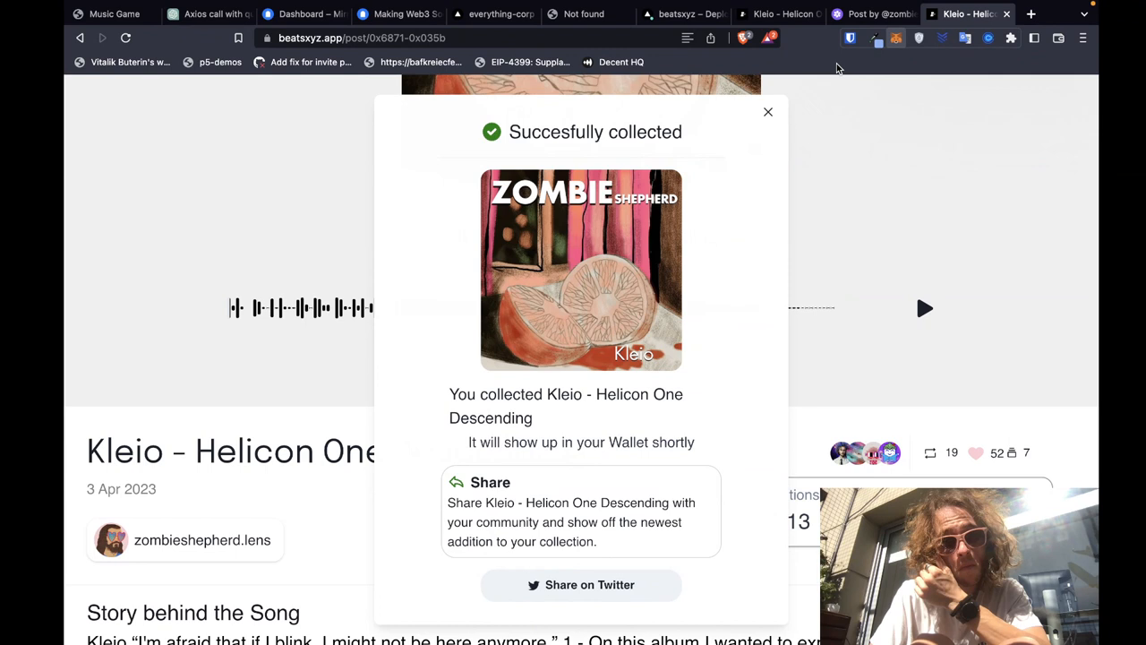
From the wallet's activity, view the latest −7 MATIC Collect With Sig transaction on Polygonscan.
click(849, 37)
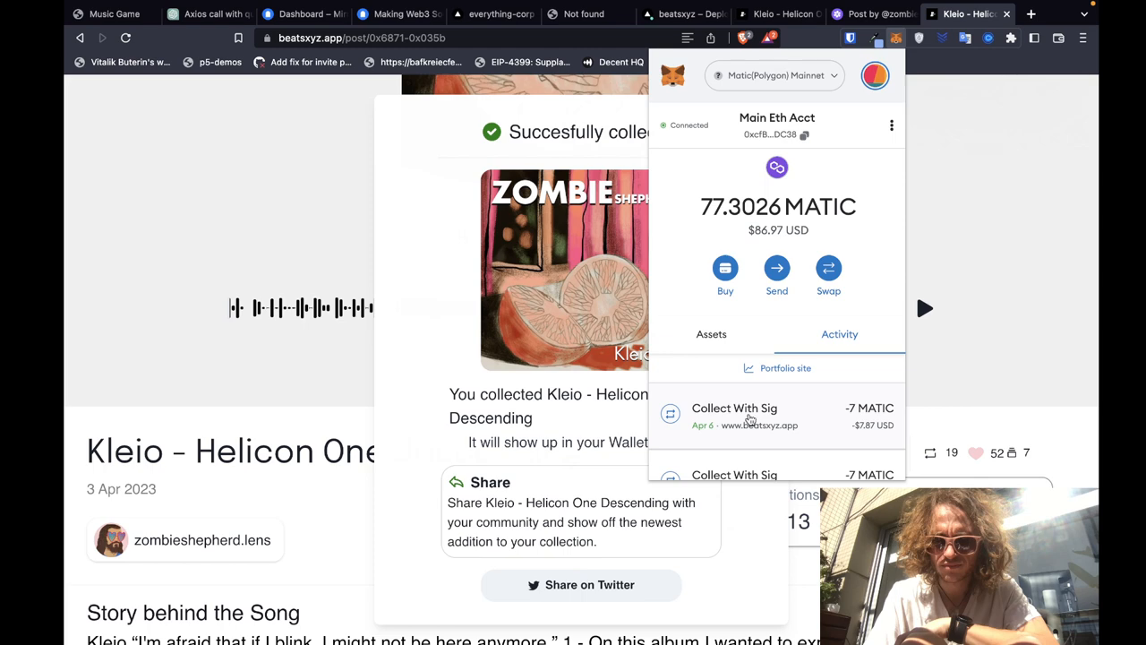
click(735, 409)
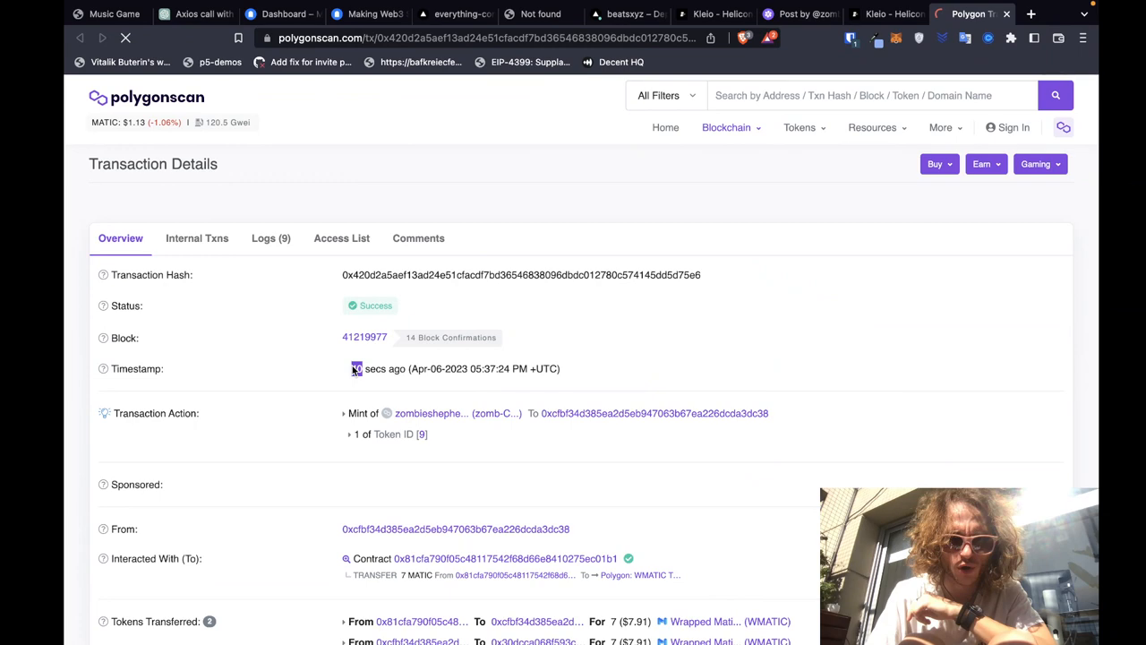
Check Success status, Token ID 9 mint, two 7-WMATIC transfers and 0.035 MATIC fee, then return to Beats.
scroll(down, 3)
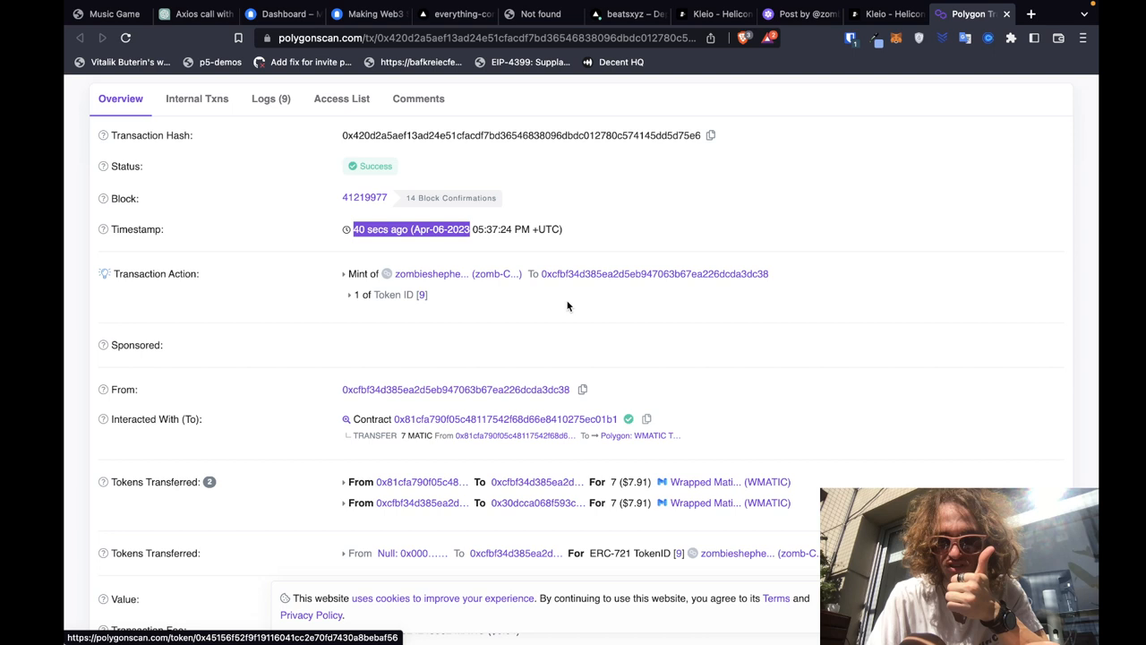
scroll(down, 3)
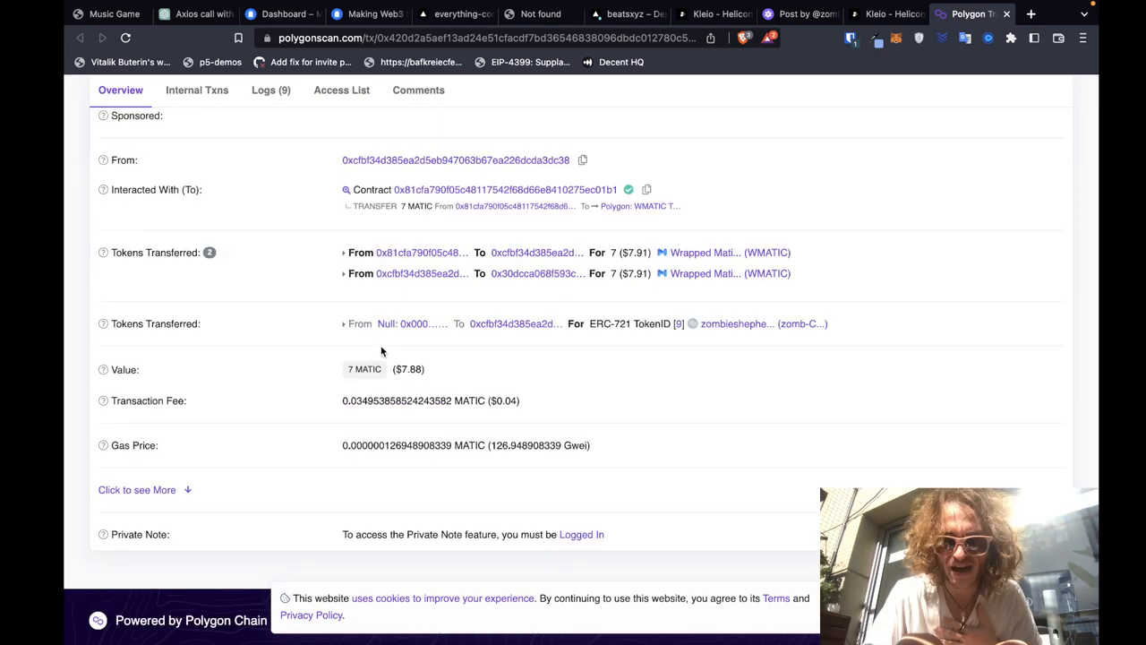
mouse_move(537, 252)
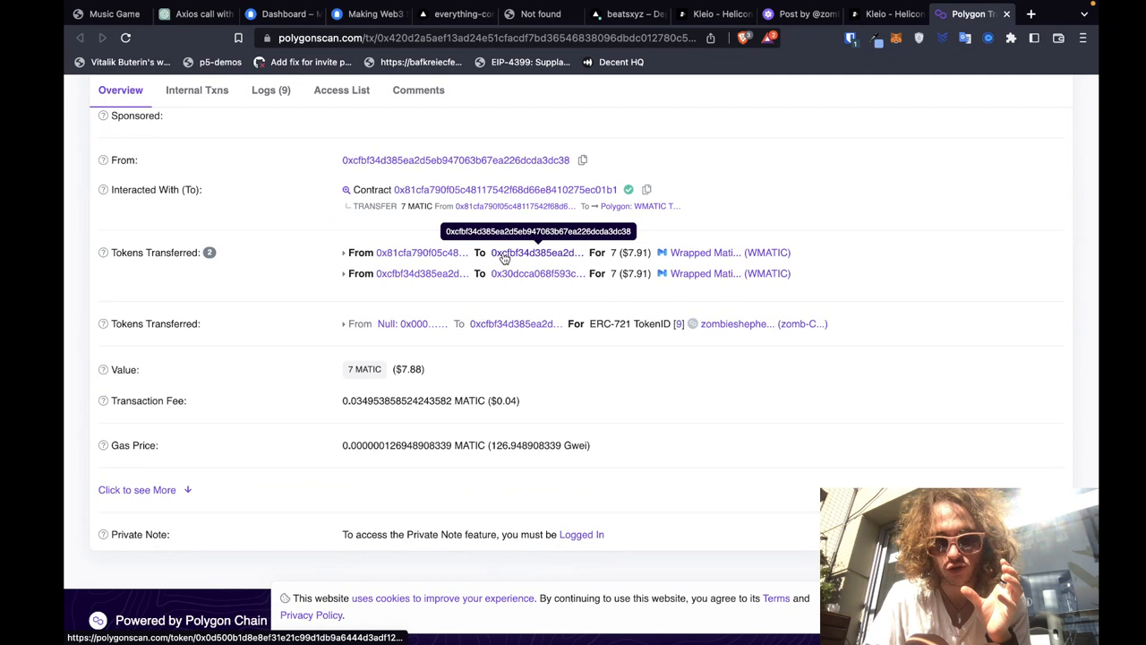
mouse_move(529, 272)
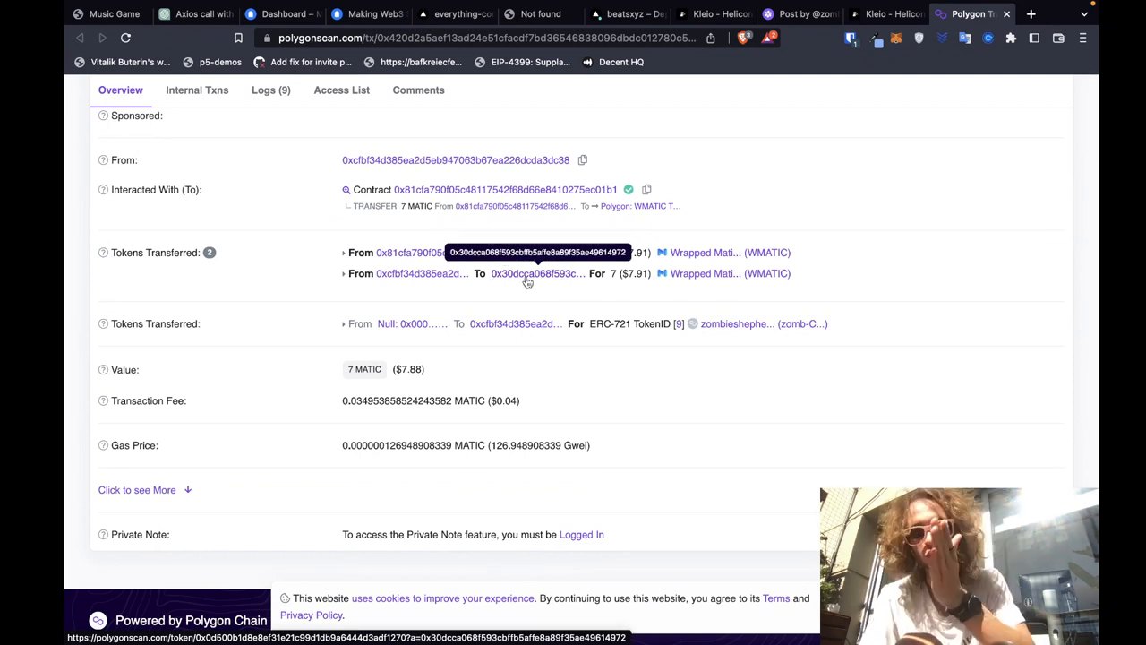
mouse_move(587, 285)
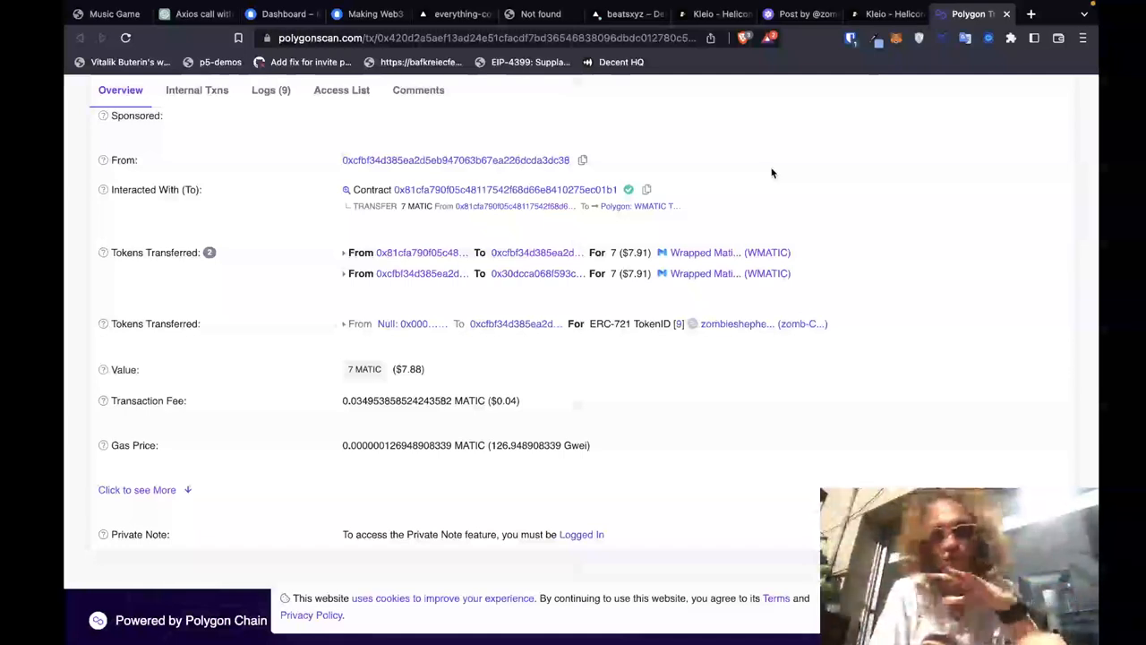
click(892, 14)
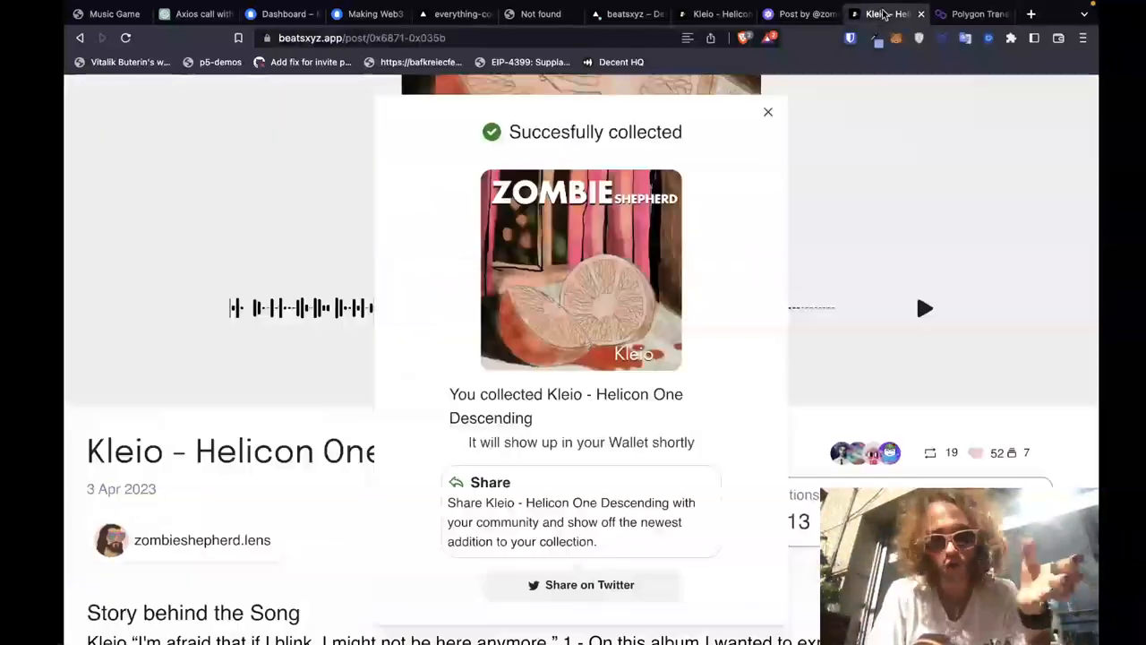